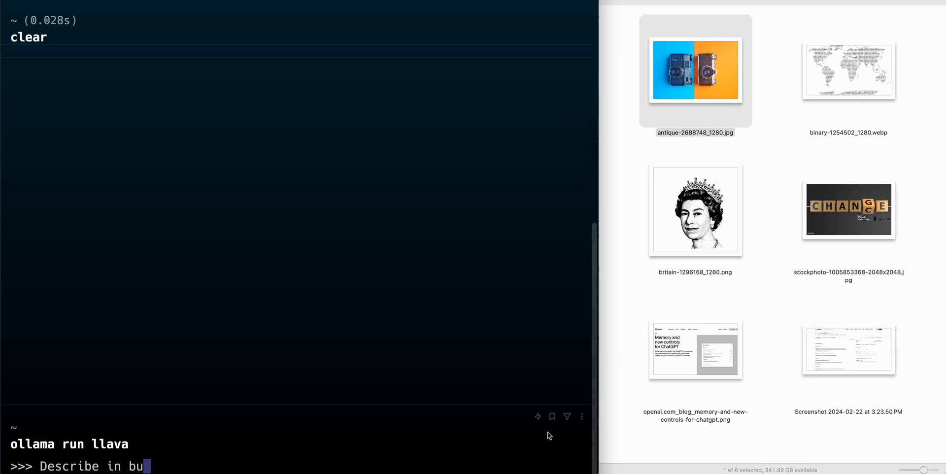
Ask LLaVA to describe the antique camera photo in bullet-point form.
{"action": "type", "text": "llet point form w"}
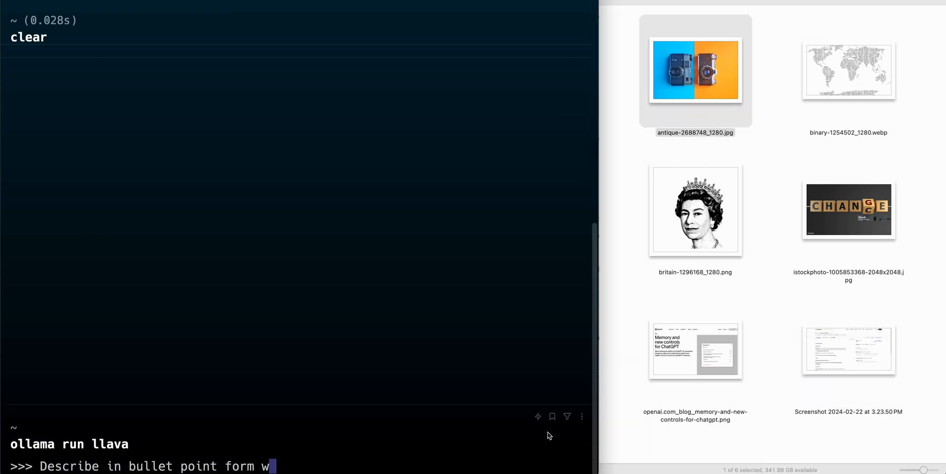
{"action": "type", "text": "hat this image is: /Users/j/Desktop/images/"}
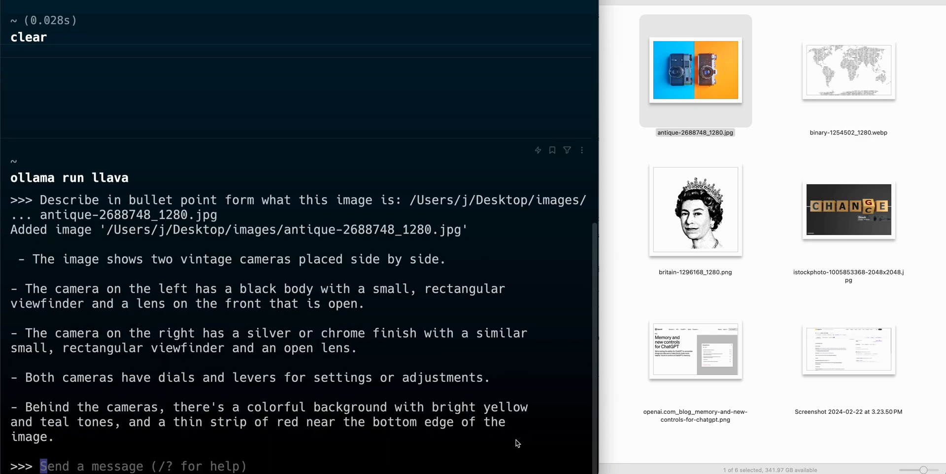
Ask LLaVA to describe britain-1296168_1280.png, the black-and-white portrait.
{"action": "left_click", "coordinate": [694, 209]}
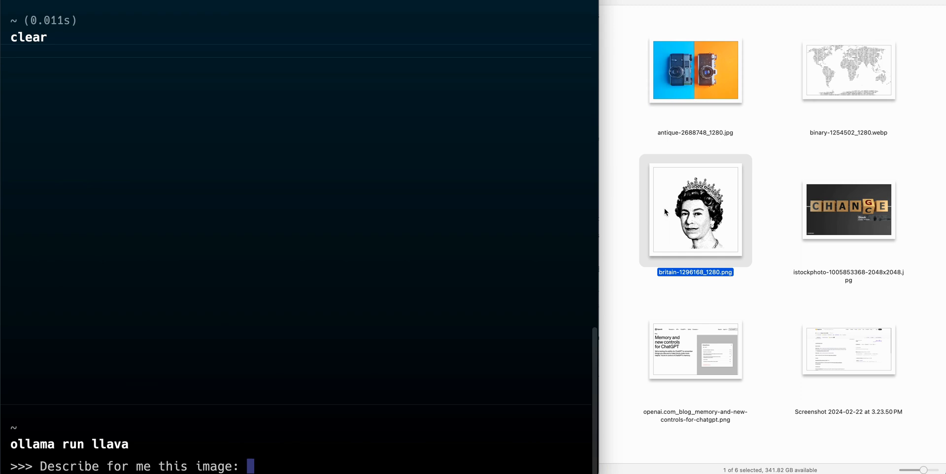
{"action": "type", "text": "/Users/j/Desktop/images/britain-1296168_1280.png"}
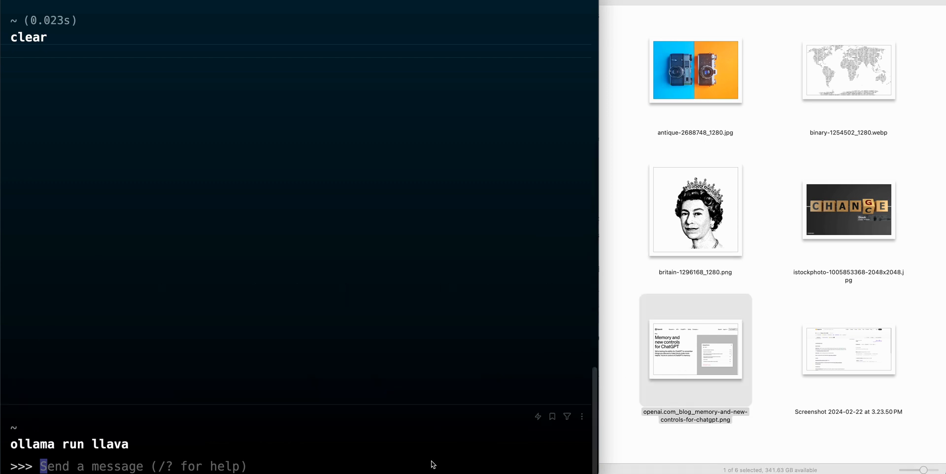
Request a bullet-point description of the OpenAI memory-and-controls blog screenshot and scroll the answer.
{"action": "type", "text": "Describe this image in"}
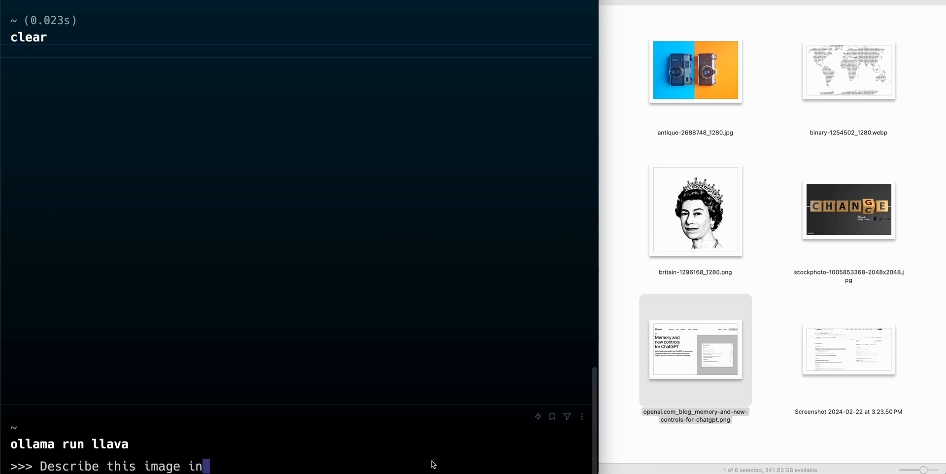
{"action": "type", "text": "bullet point"}
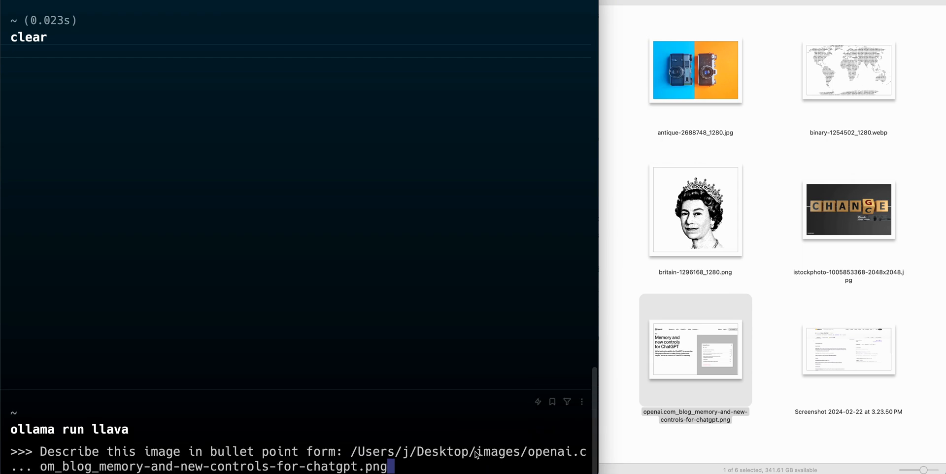
{"action": "key", "text": "Return"}
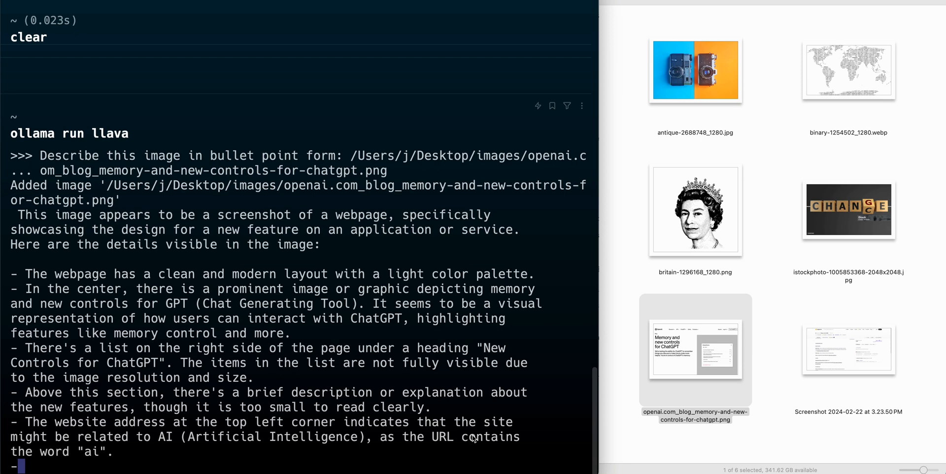
{"action": "scroll", "scroll_direction": "down", "scroll_amount": 3}
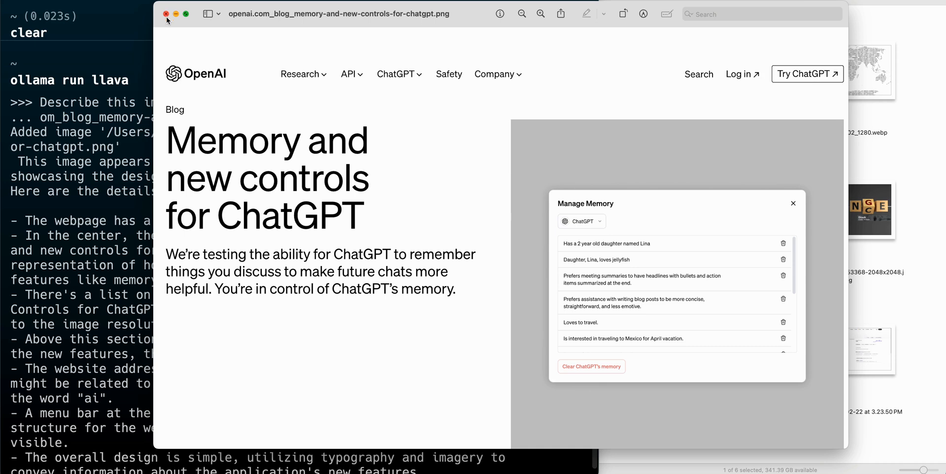
Close the OpenAI blog screenshot in Preview.
{"action": "left_click", "coordinate": [167, 14]}
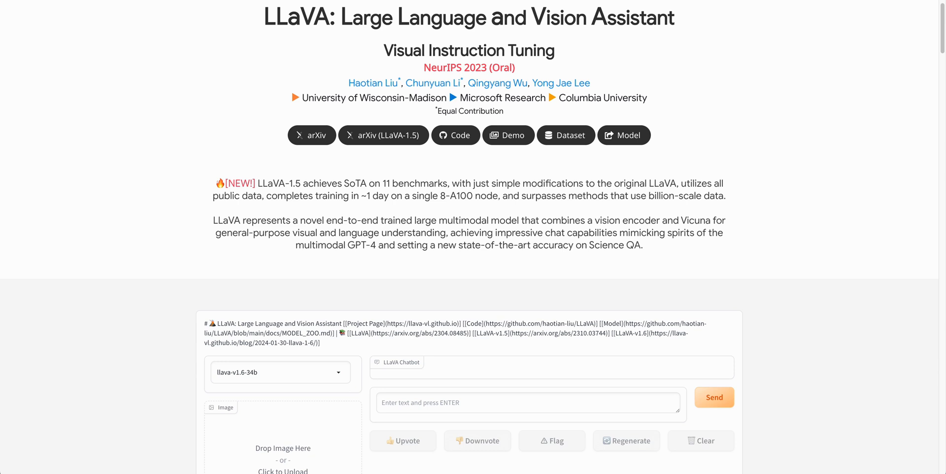
Open the llava-v1.6-34b model card on Hugging Face from the project page.
{"action": "left_click", "coordinate": [455, 135]}
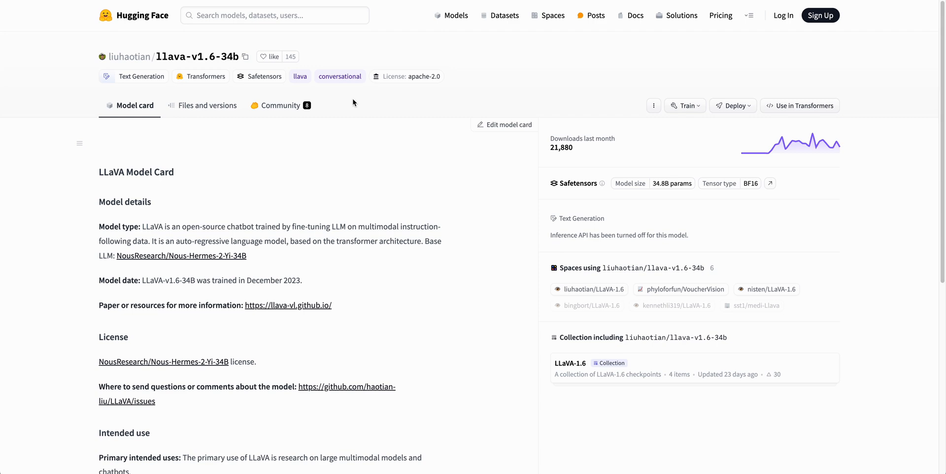
{"action": "mouse_move", "coordinate": [393, 37]}
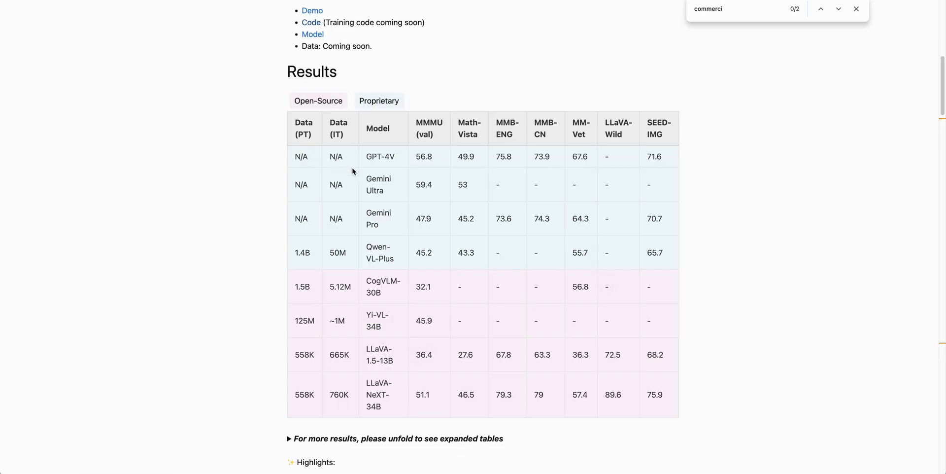
{"action": "mouse_move", "coordinate": [389, 412]}
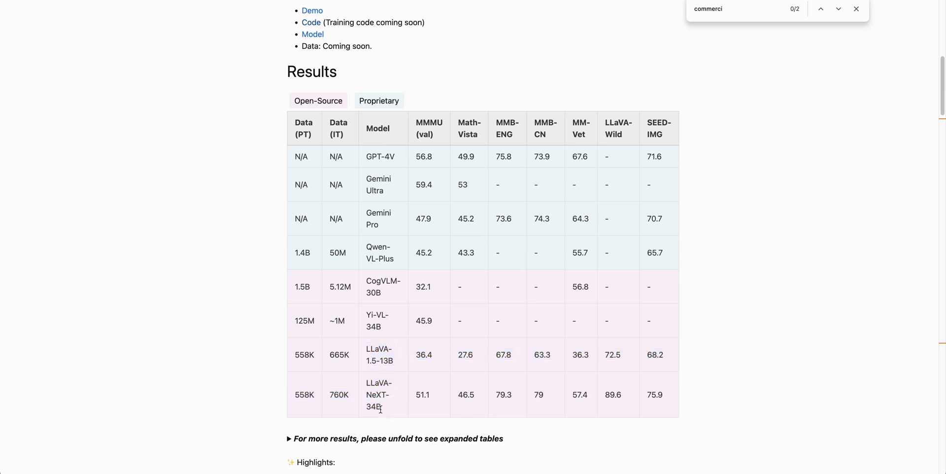
{"action": "mouse_move", "coordinate": [417, 413]}
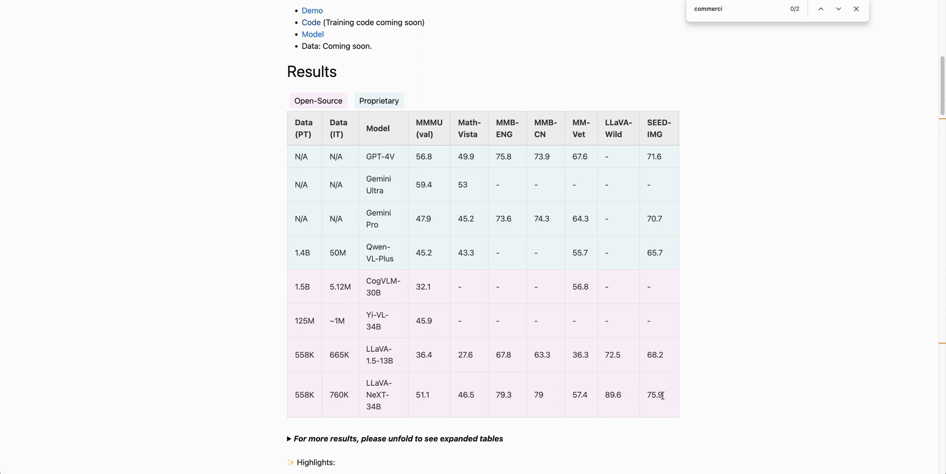
{"action": "mouse_move", "coordinate": [667, 220]}
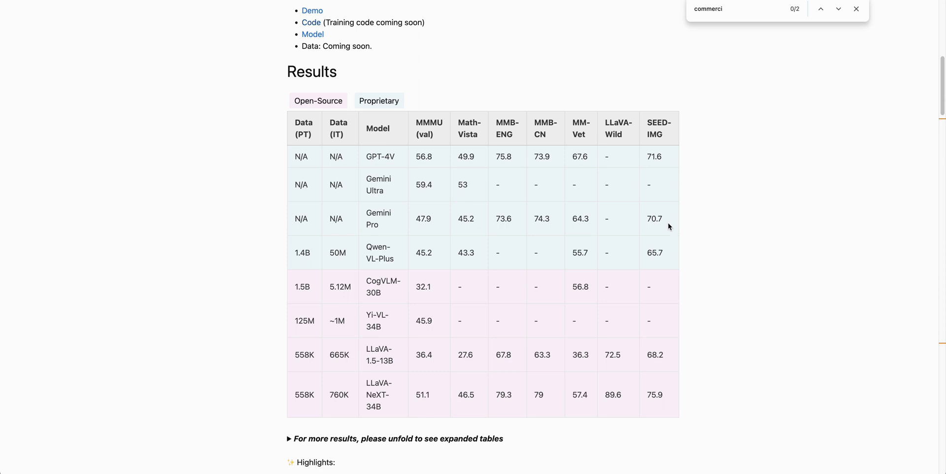
{"action": "mouse_move", "coordinate": [407, 234]}
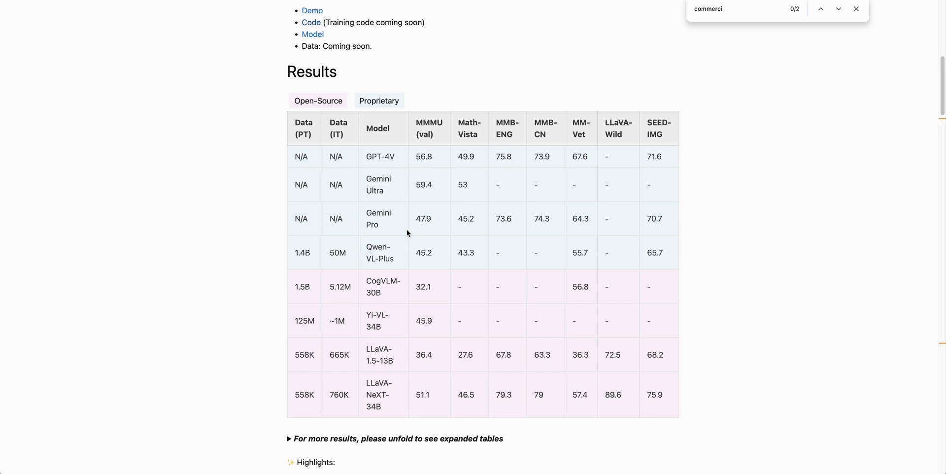
Scroll past the LLaVA-NeXT Results table to Qualitative Results.
{"action": "scroll", "scroll_direction": "down", "scroll_amount": 3}
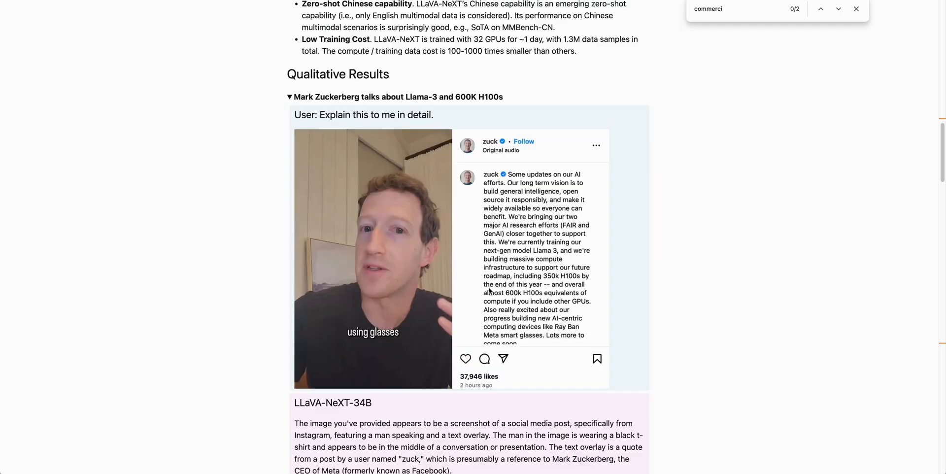
Scroll through the social media post and flight pickup qualitative examples.
{"action": "scroll", "scroll_direction": "down", "scroll_amount": 3}
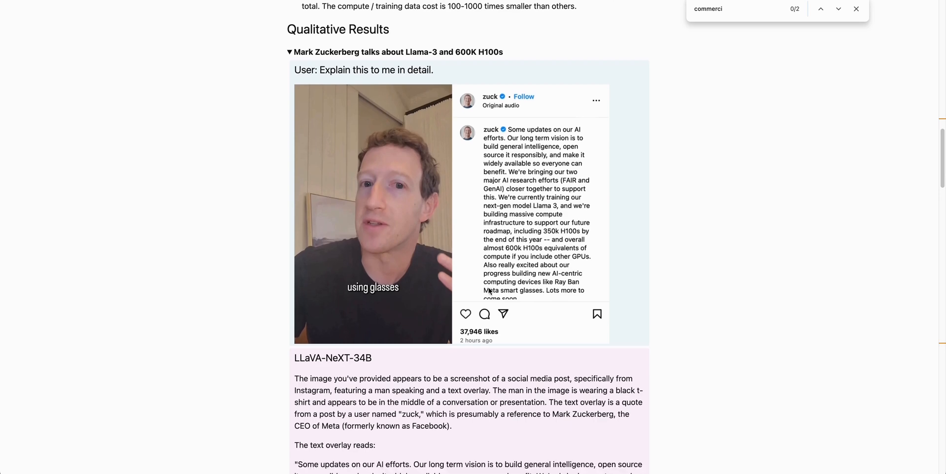
{"action": "mouse_move", "coordinate": [352, 238]}
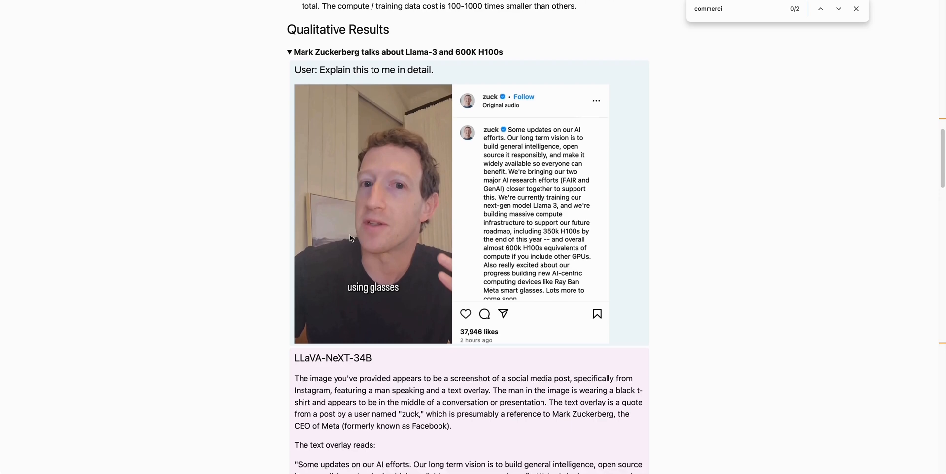
{"action": "scroll", "scroll_direction": "down", "scroll_amount": 3}
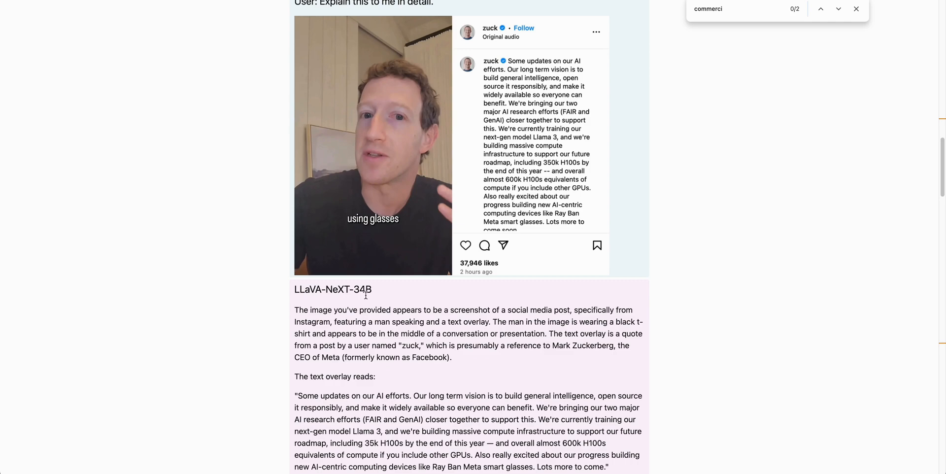
{"action": "scroll", "scroll_direction": "down", "scroll_amount": 3}
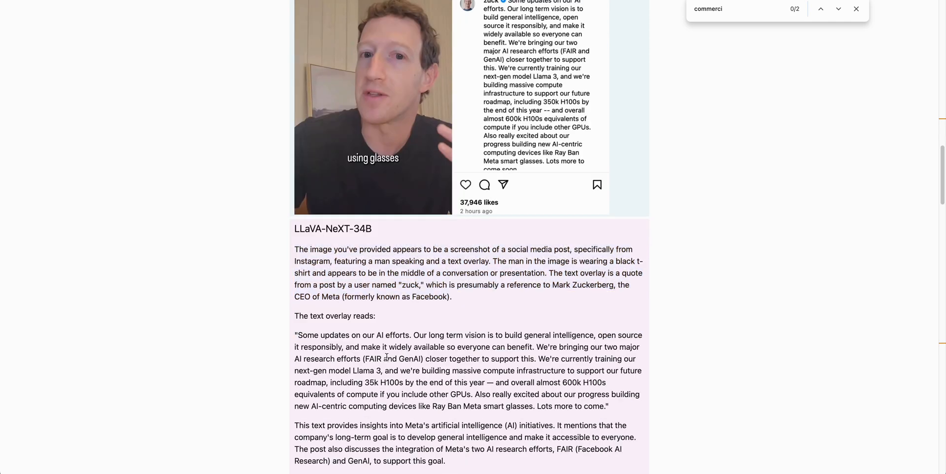
{"action": "scroll", "scroll_direction": "down", "scroll_amount": 3}
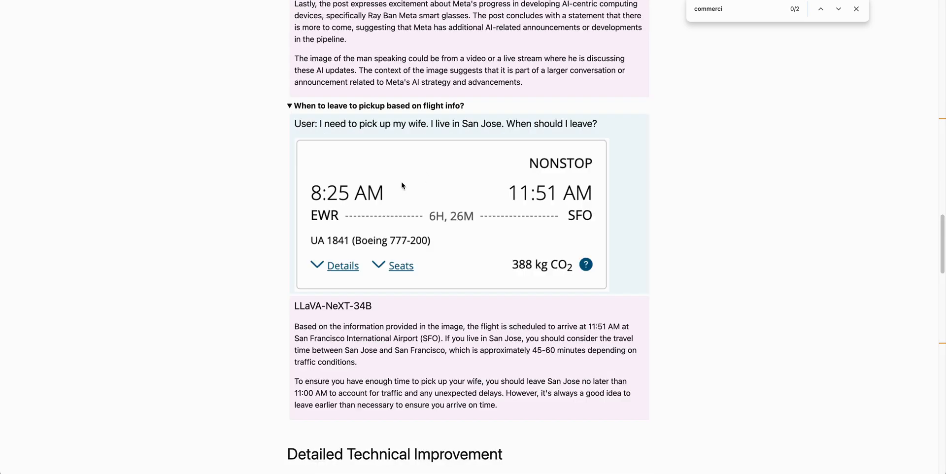
{"action": "mouse_move", "coordinate": [496, 177]}
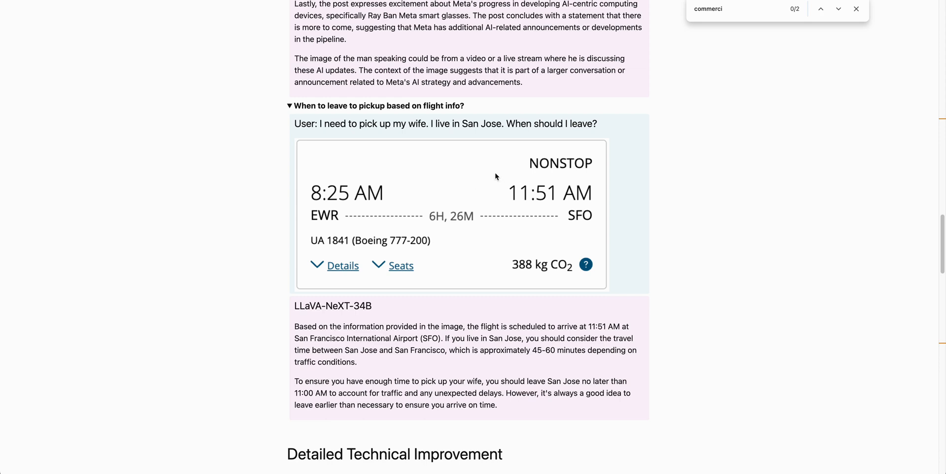
{"action": "mouse_move", "coordinate": [384, 125]}
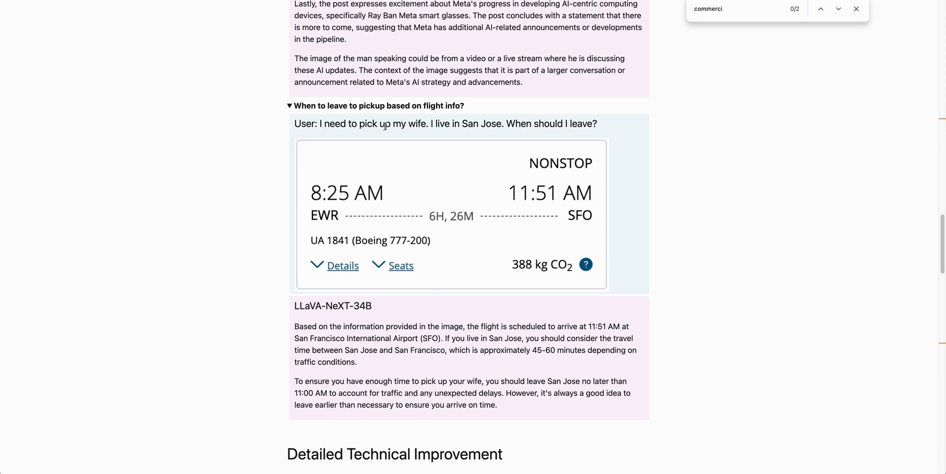
{"action": "mouse_move", "coordinate": [434, 122]}
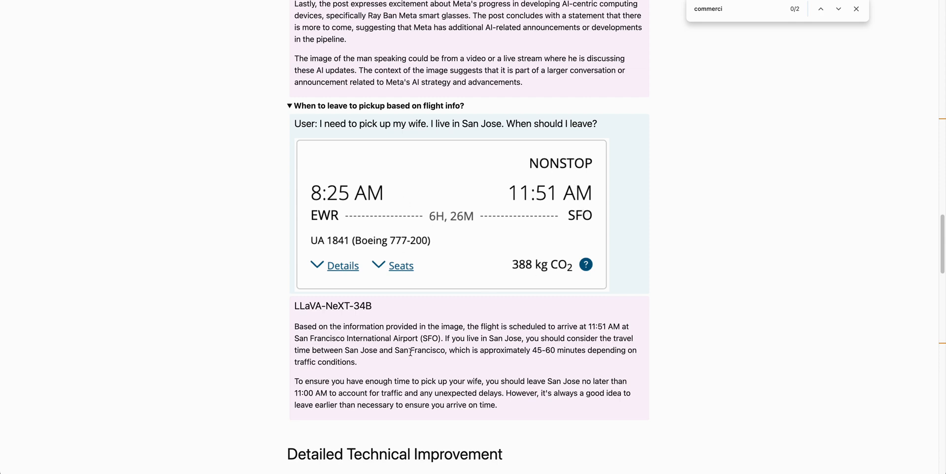
{"action": "mouse_move", "coordinate": [431, 377]}
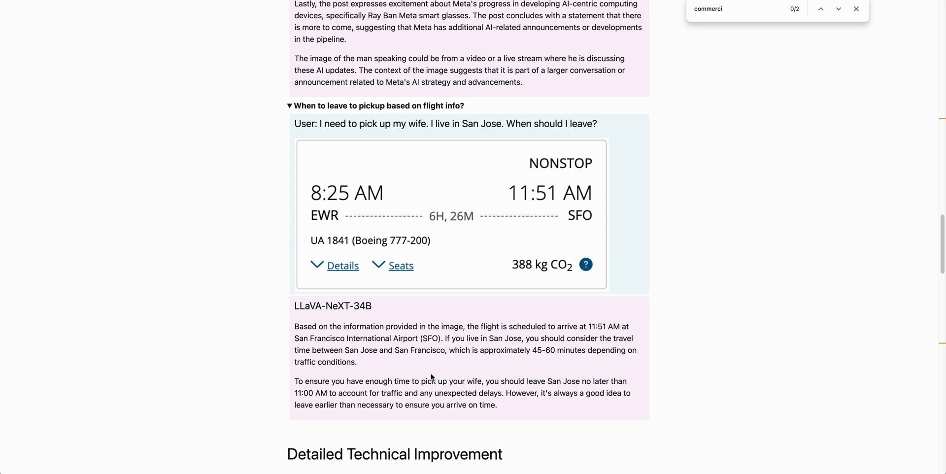
{"action": "mouse_move", "coordinate": [588, 325]}
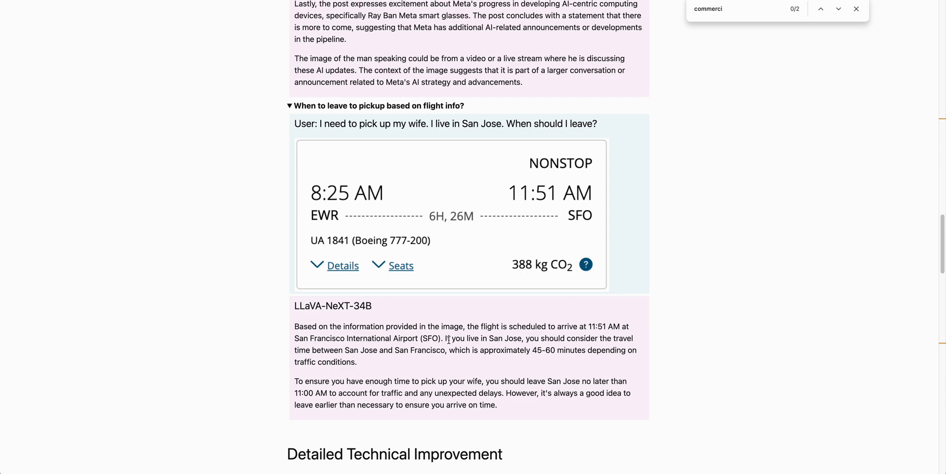
{"action": "mouse_move", "coordinate": [450, 422]}
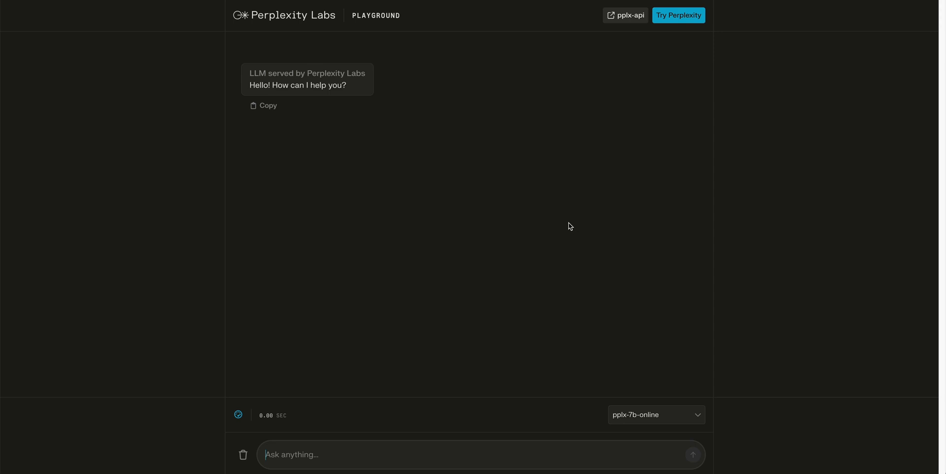
{"action": "mouse_move", "coordinate": [656, 414]}
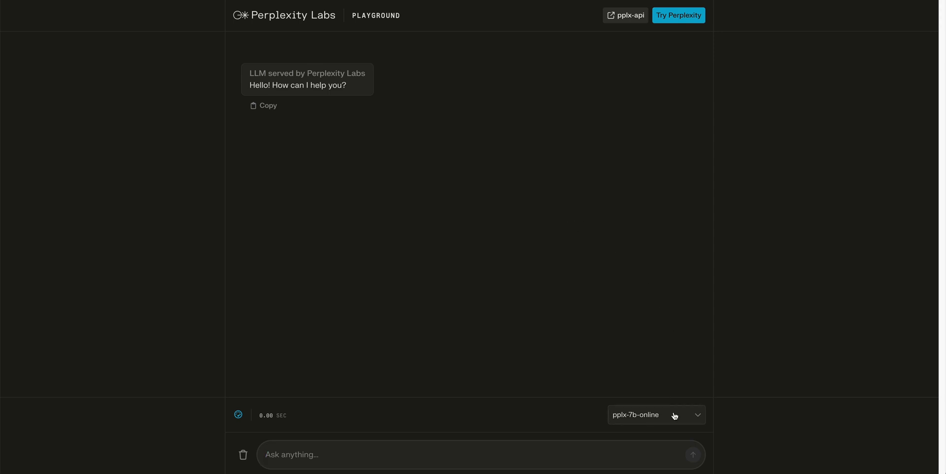
Switch Perplexity Labs to llava-v1.5-7b and send 'What is this image?'.
{"action": "left_click", "coordinate": [656, 414]}
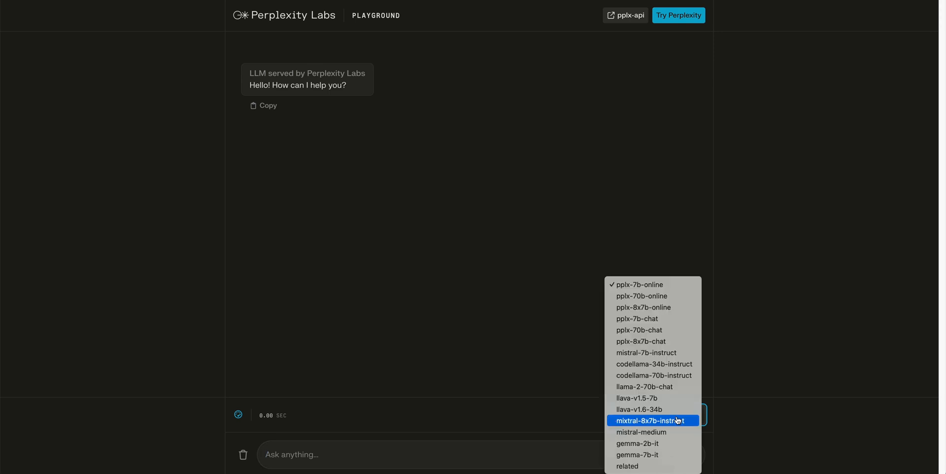
{"action": "mouse_move", "coordinate": [653, 409]}
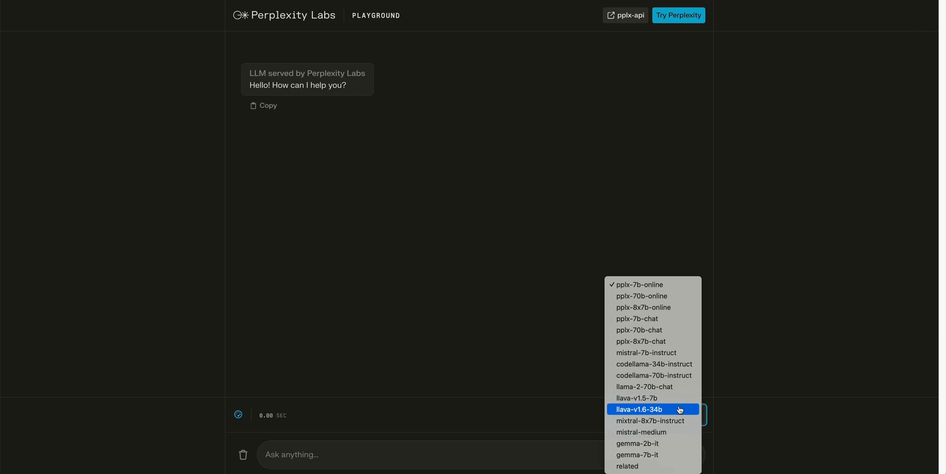
{"action": "mouse_move", "coordinate": [653, 364]}
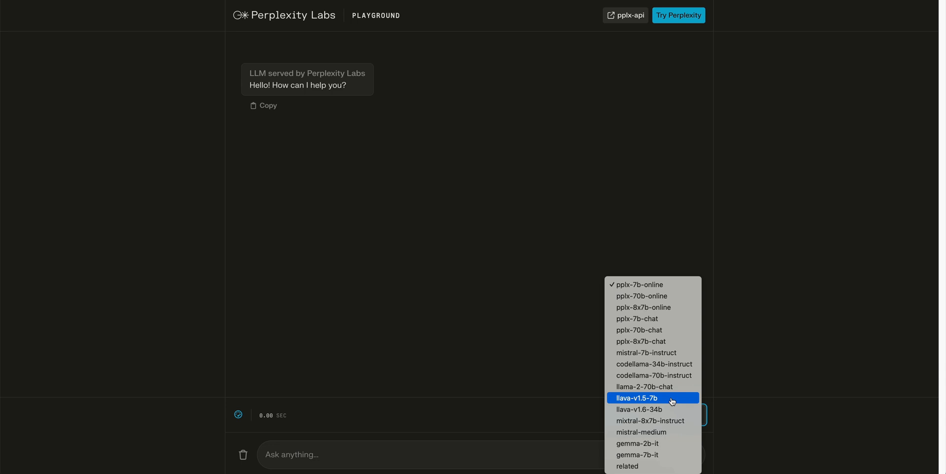
{"action": "left_click", "coordinate": [637, 398]}
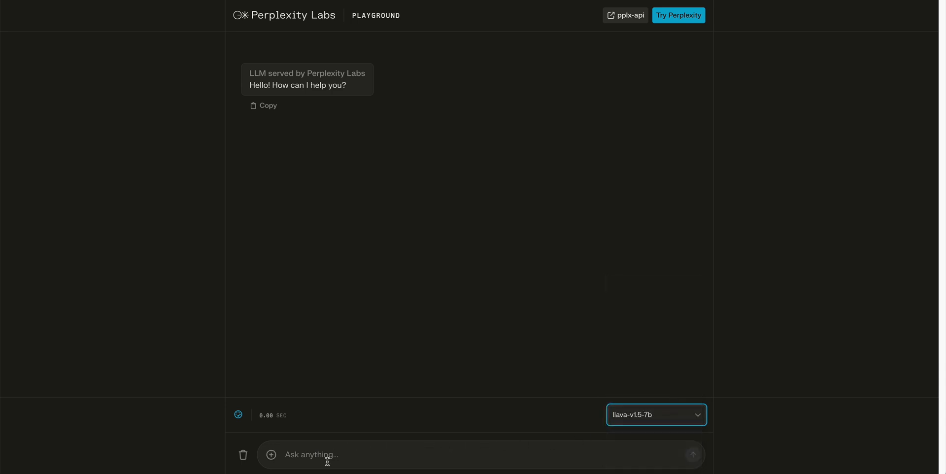
{"action": "type", "text": "What is this image?"}
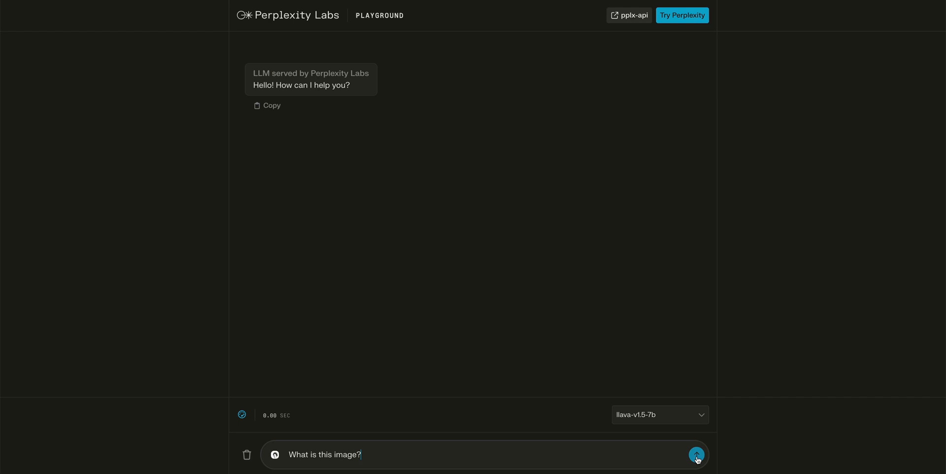
{"action": "left_click", "coordinate": [696, 455]}
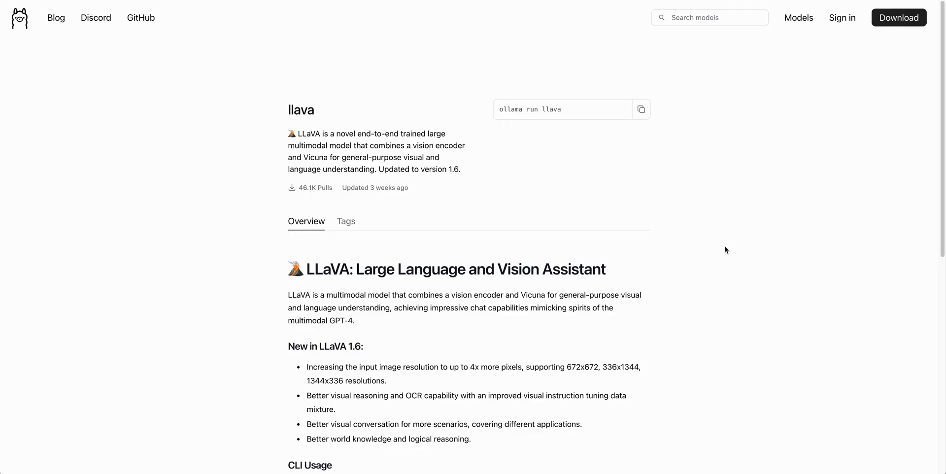
{"action": "mouse_move", "coordinate": [17, 92]}
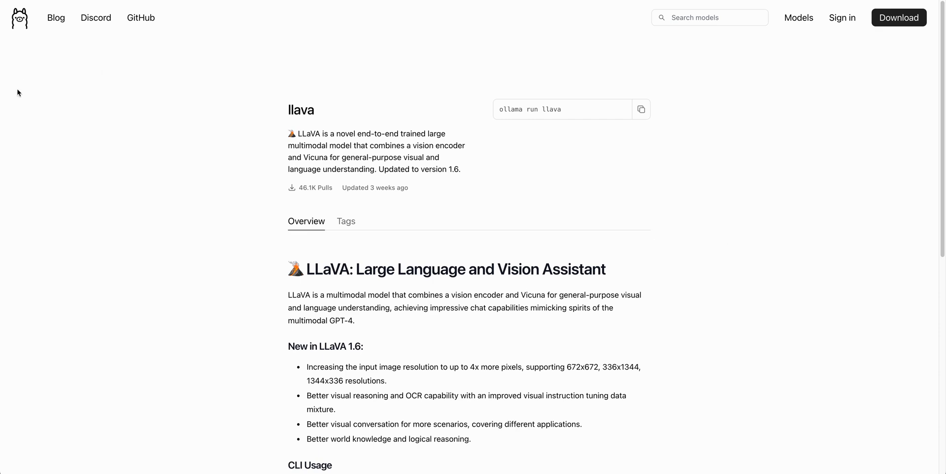
Go from the Ollama home page to the model library and scroll the list.
{"action": "left_click", "coordinate": [19, 17]}
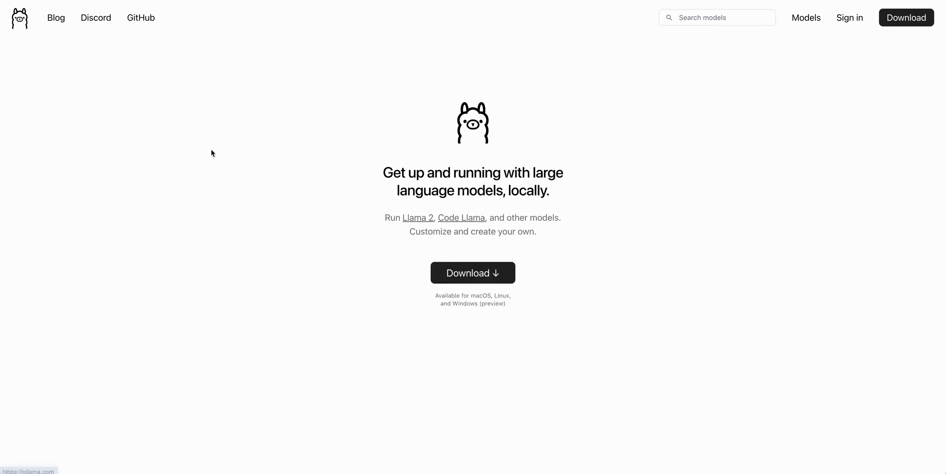
{"action": "mouse_move", "coordinate": [219, 149]}
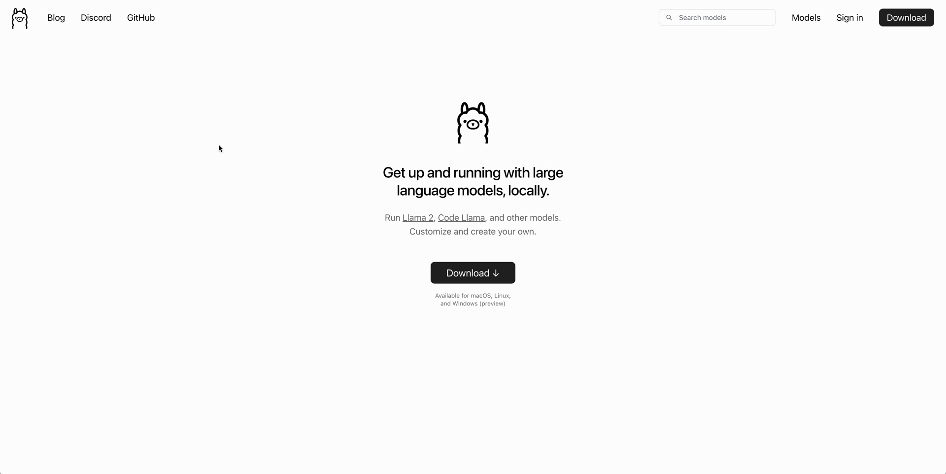
{"action": "mouse_move", "coordinate": [545, 221]}
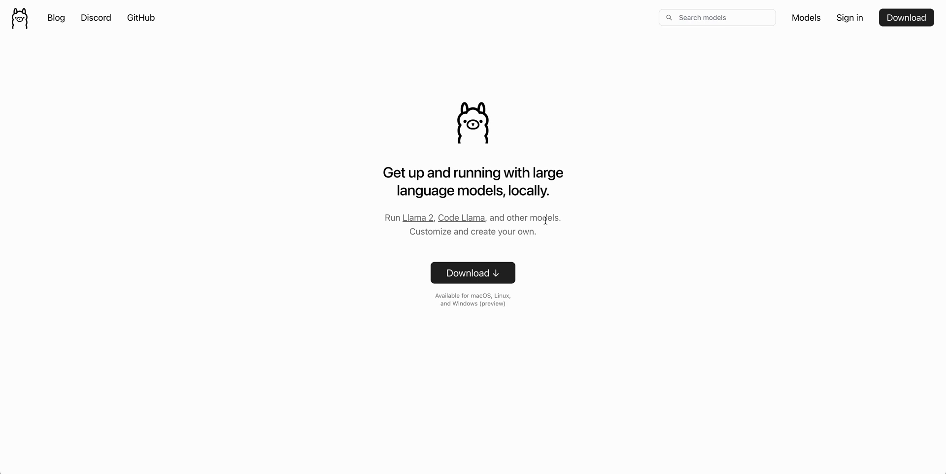
{"action": "mouse_move", "coordinate": [806, 17]}
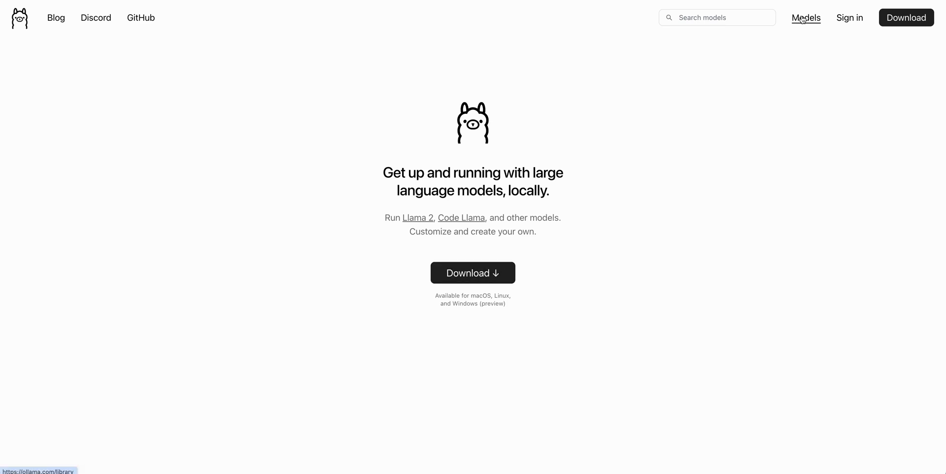
{"action": "left_click", "coordinate": [806, 17]}
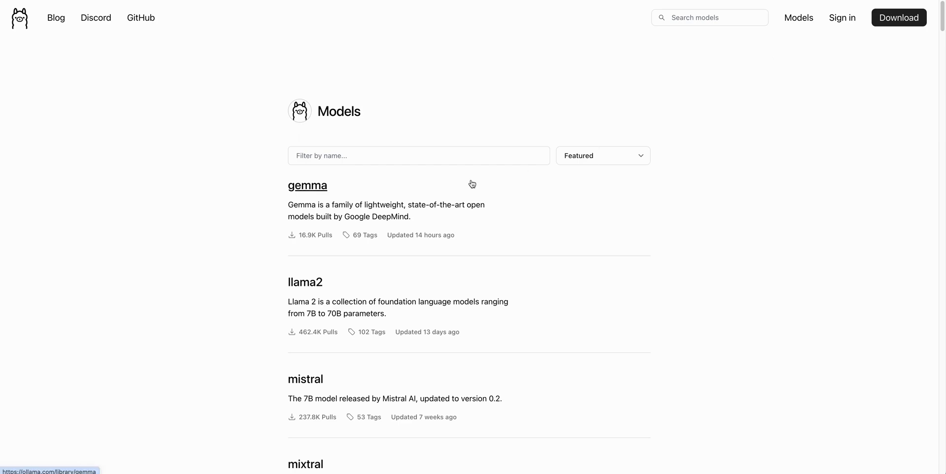
{"action": "scroll", "scroll_direction": "down", "scroll_amount": 3}
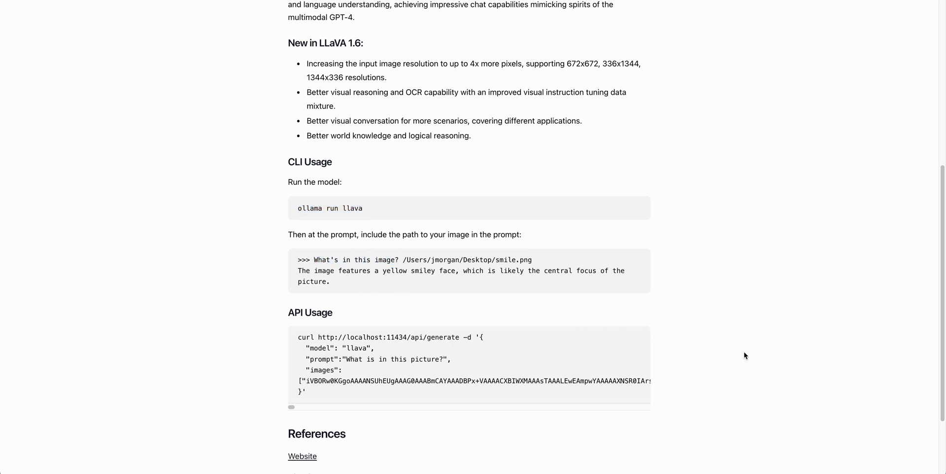
{"action": "mouse_move", "coordinate": [538, 312]}
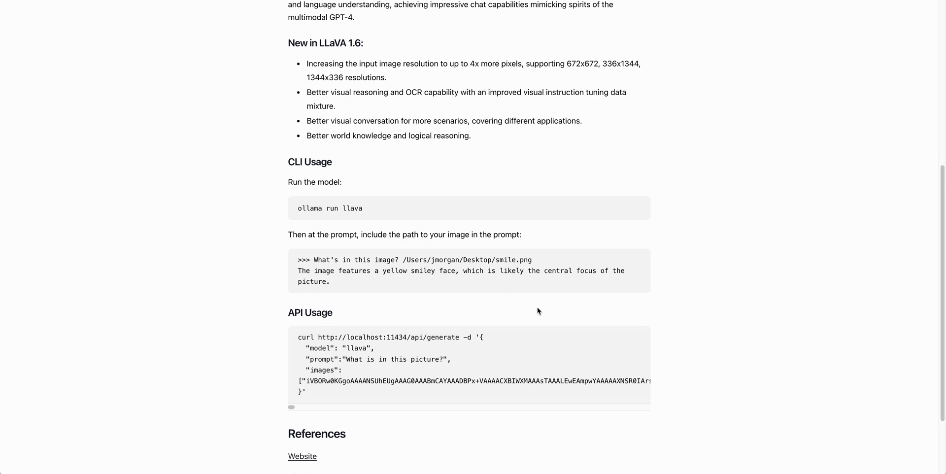
{"action": "mouse_move", "coordinate": [706, 235]}
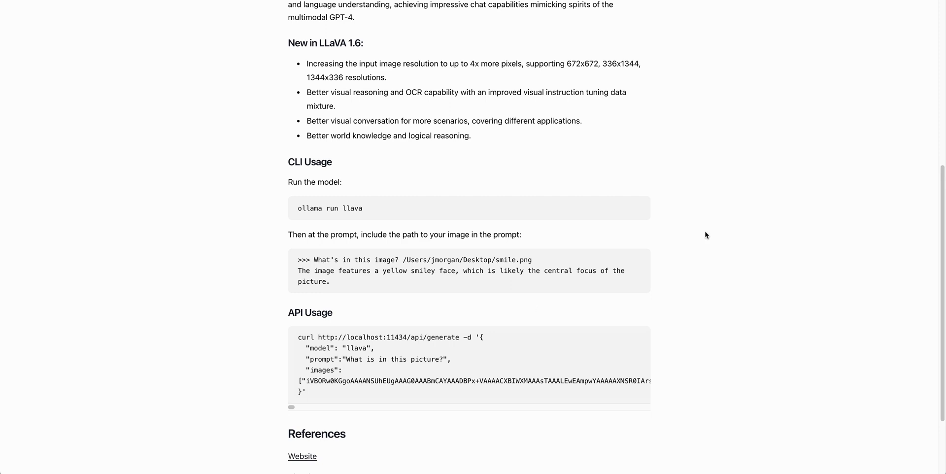
{"action": "mouse_move", "coordinate": [638, 285]}
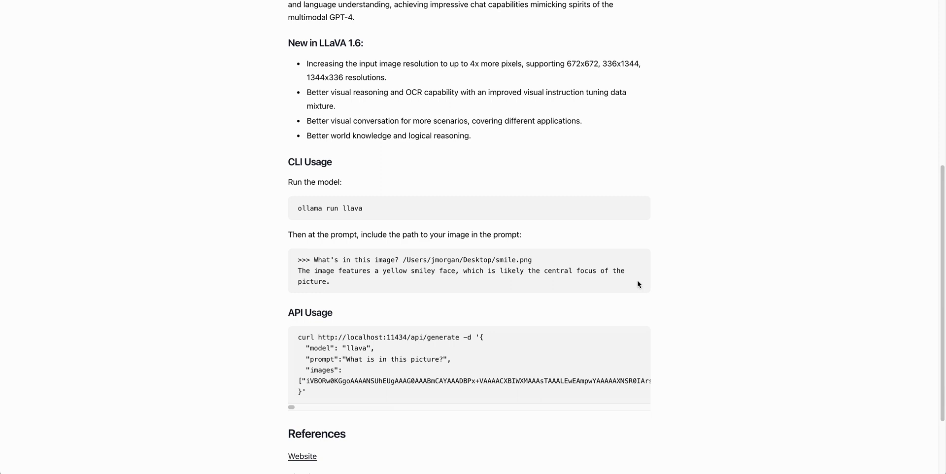
{"action": "mouse_move", "coordinate": [478, 376]}
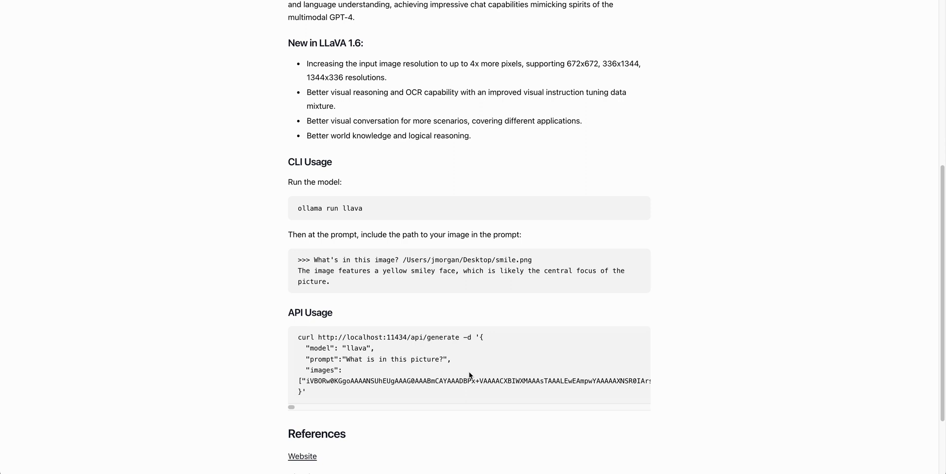
{"action": "mouse_move", "coordinate": [471, 349]}
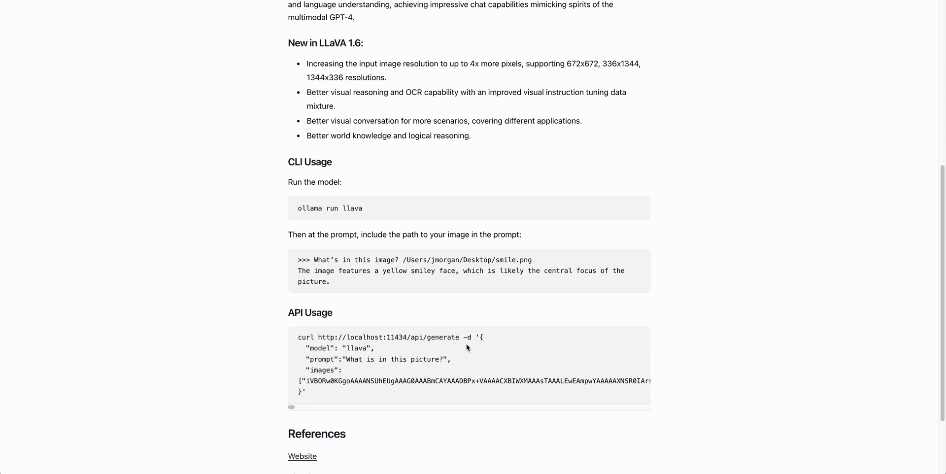
{"action": "mouse_move", "coordinate": [522, 274]}
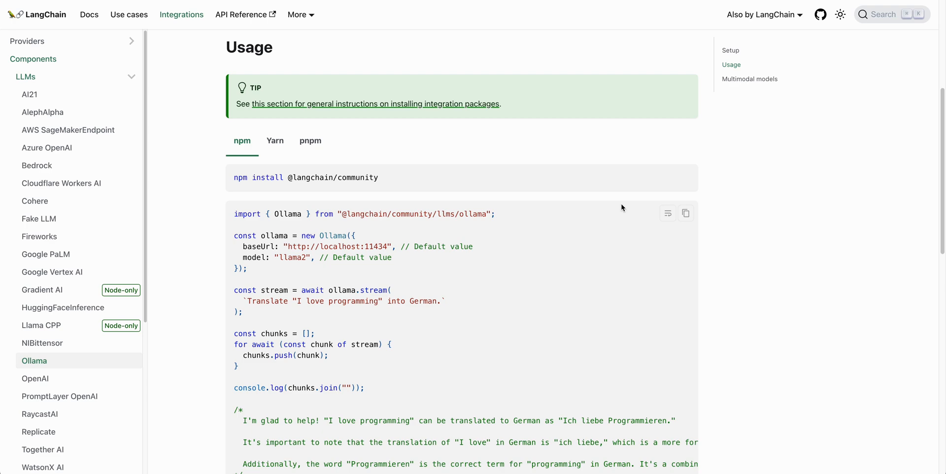
Scroll the LangChain Ollama page down to the llava hot dog multimodal example.
{"action": "scroll", "scroll_direction": "down", "scroll_amount": 3}
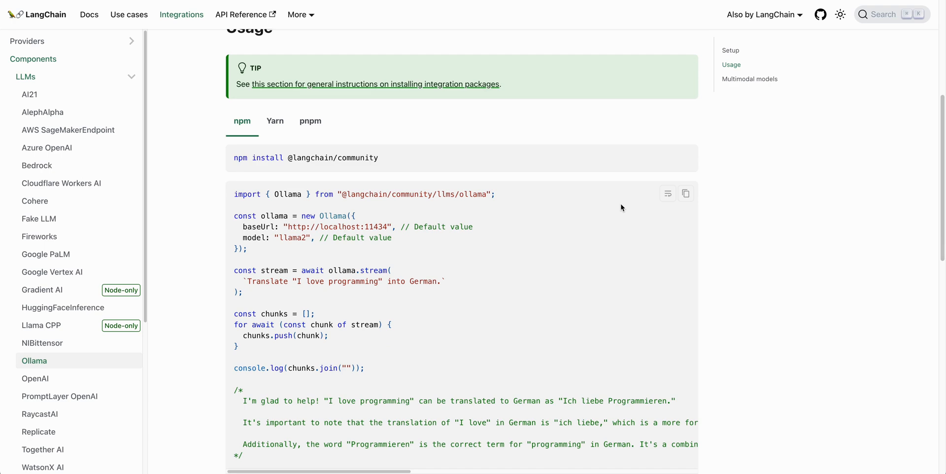
{"action": "mouse_move", "coordinate": [618, 218]}
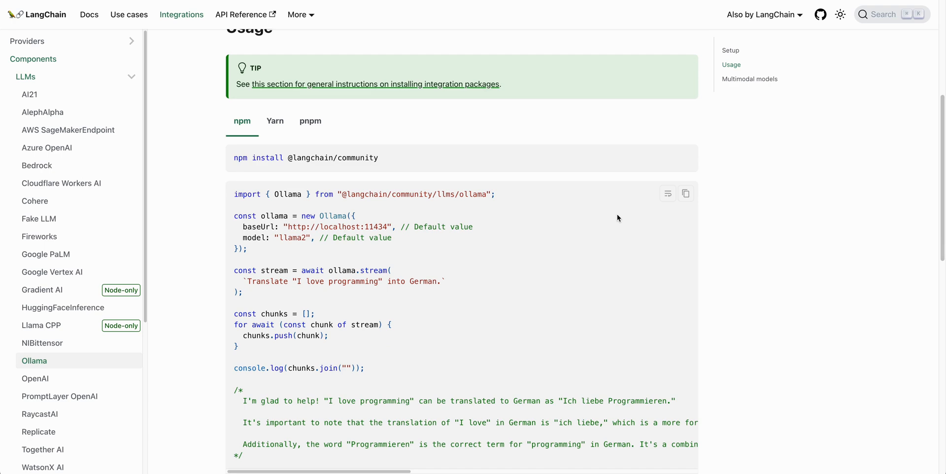
{"action": "scroll", "scroll_direction": "down", "scroll_amount": 3}
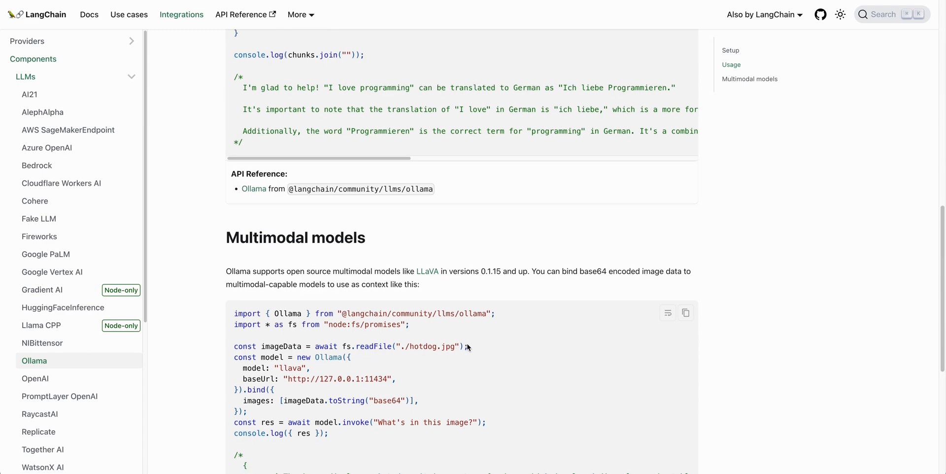
{"action": "scroll", "scroll_direction": "down", "scroll_amount": 3}
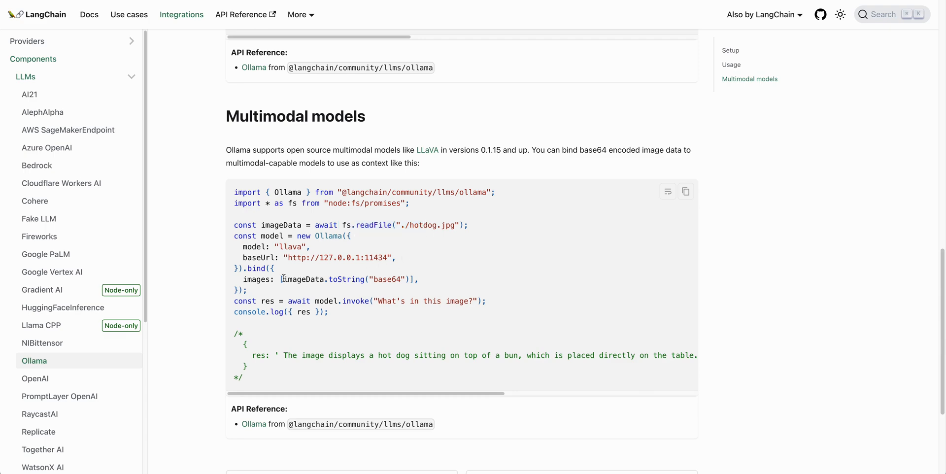
{"action": "mouse_move", "coordinate": [403, 294]}
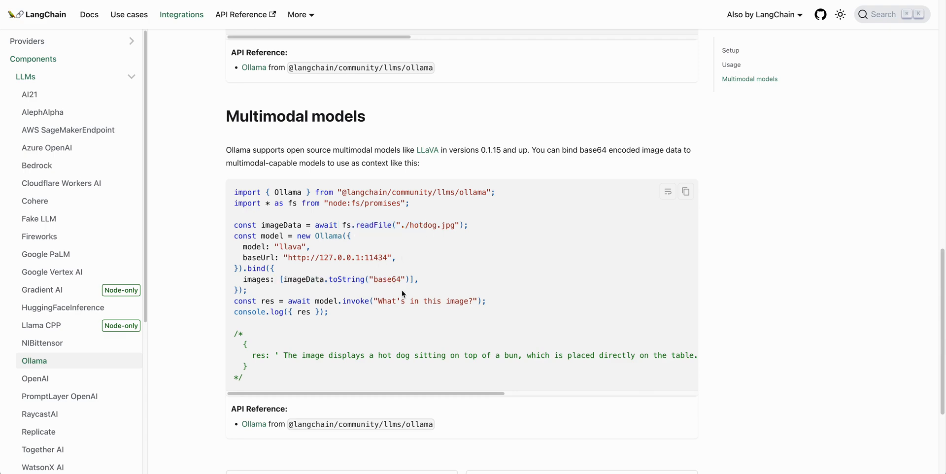
{"action": "mouse_move", "coordinate": [377, 301]}
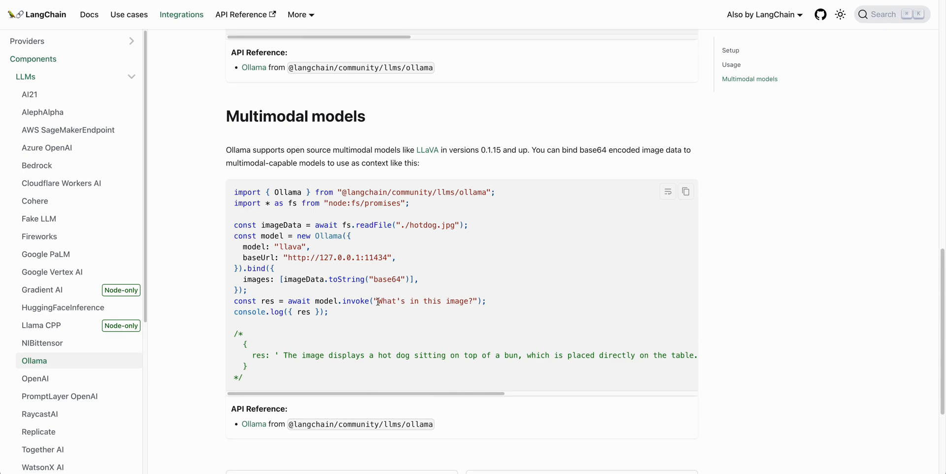
{"action": "mouse_move", "coordinate": [462, 313]}
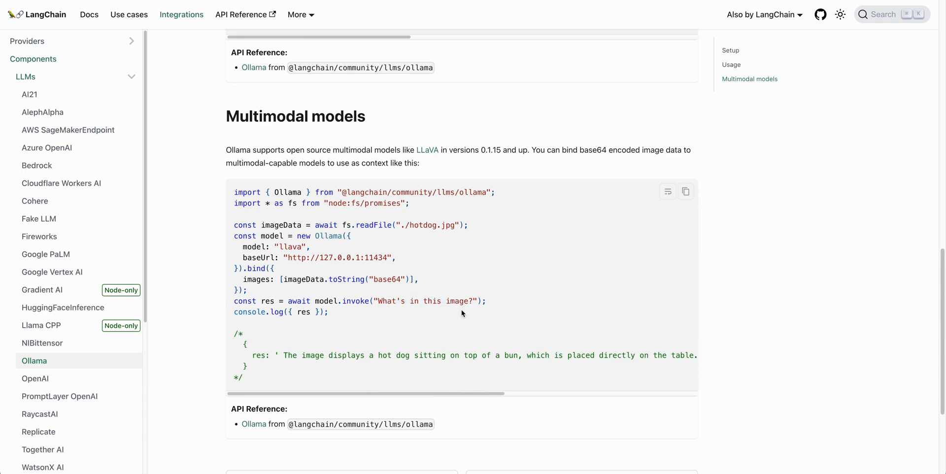